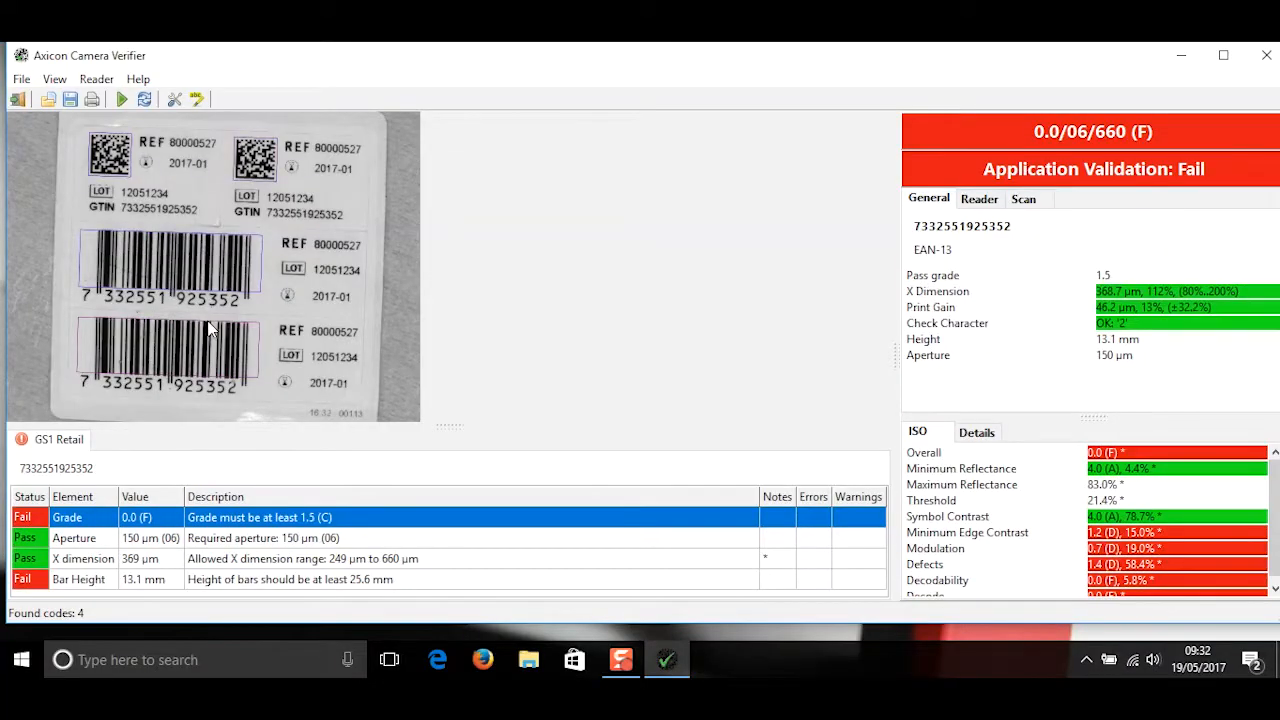
pyautogui.moveTo(240, 260)
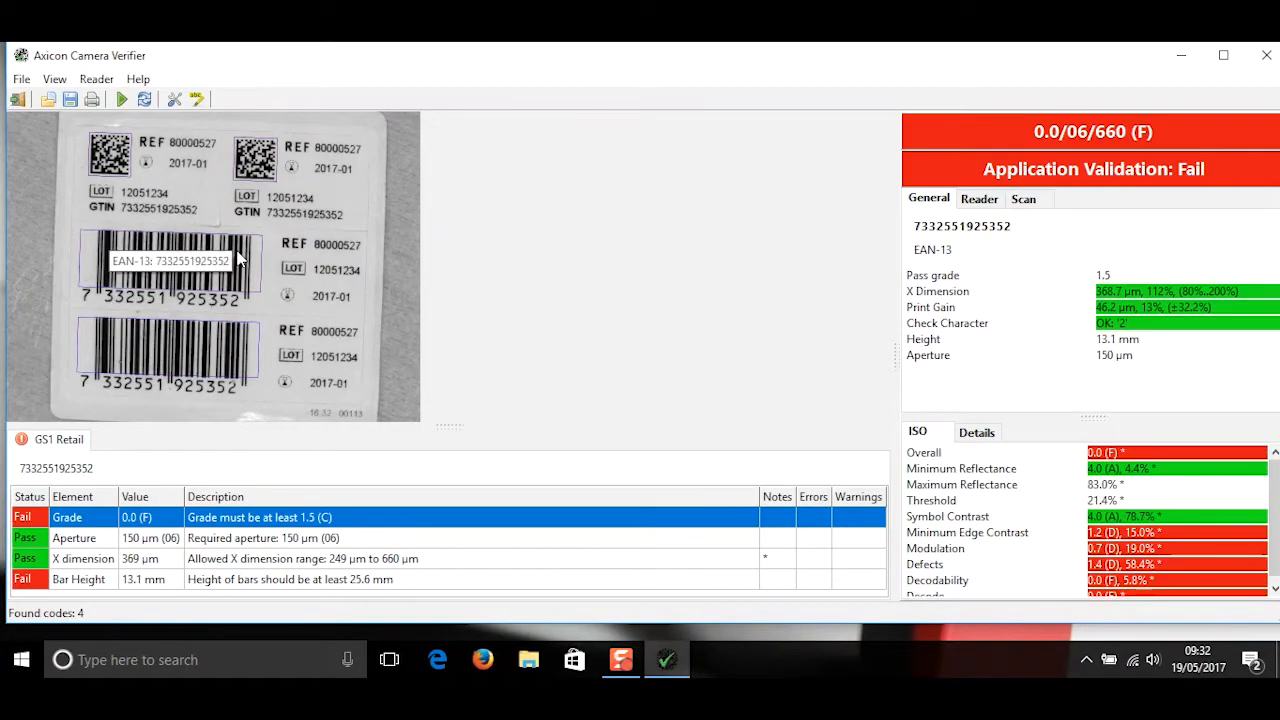
pyautogui.moveTo(258, 248)
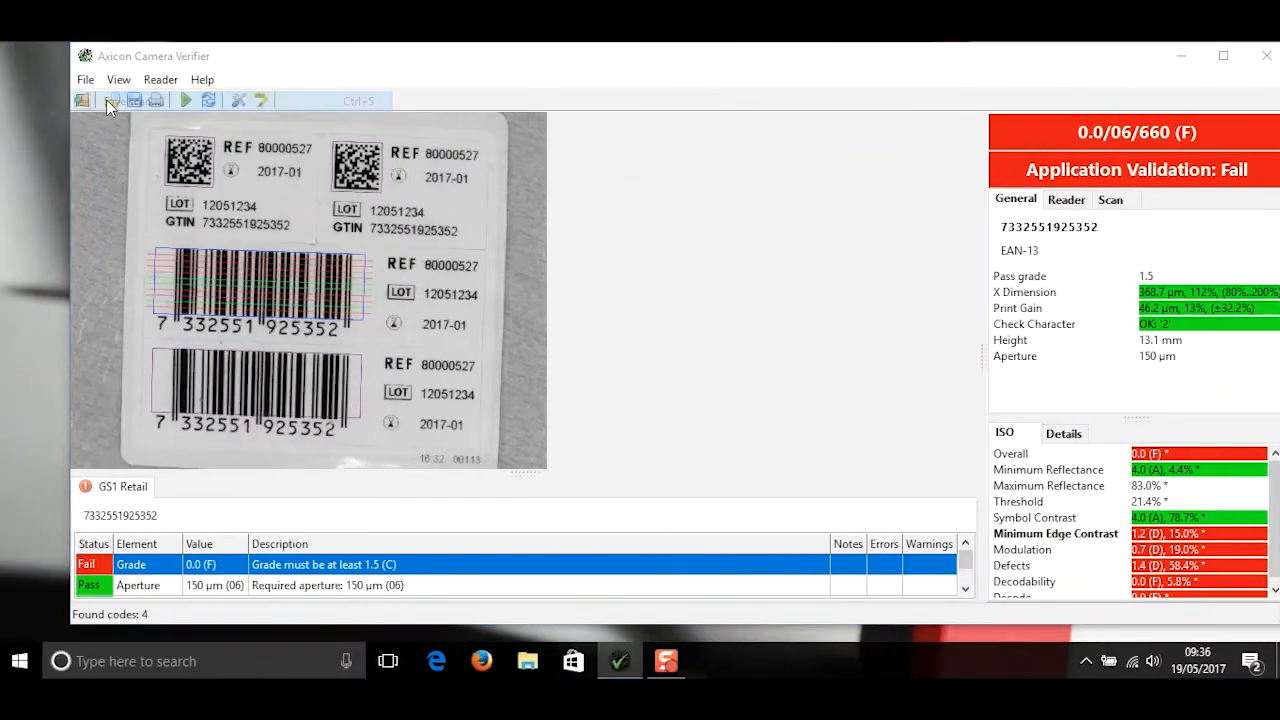
# Save the graded scan to the Desktop as the PNG file 'test'.
pyautogui.click(82, 100)
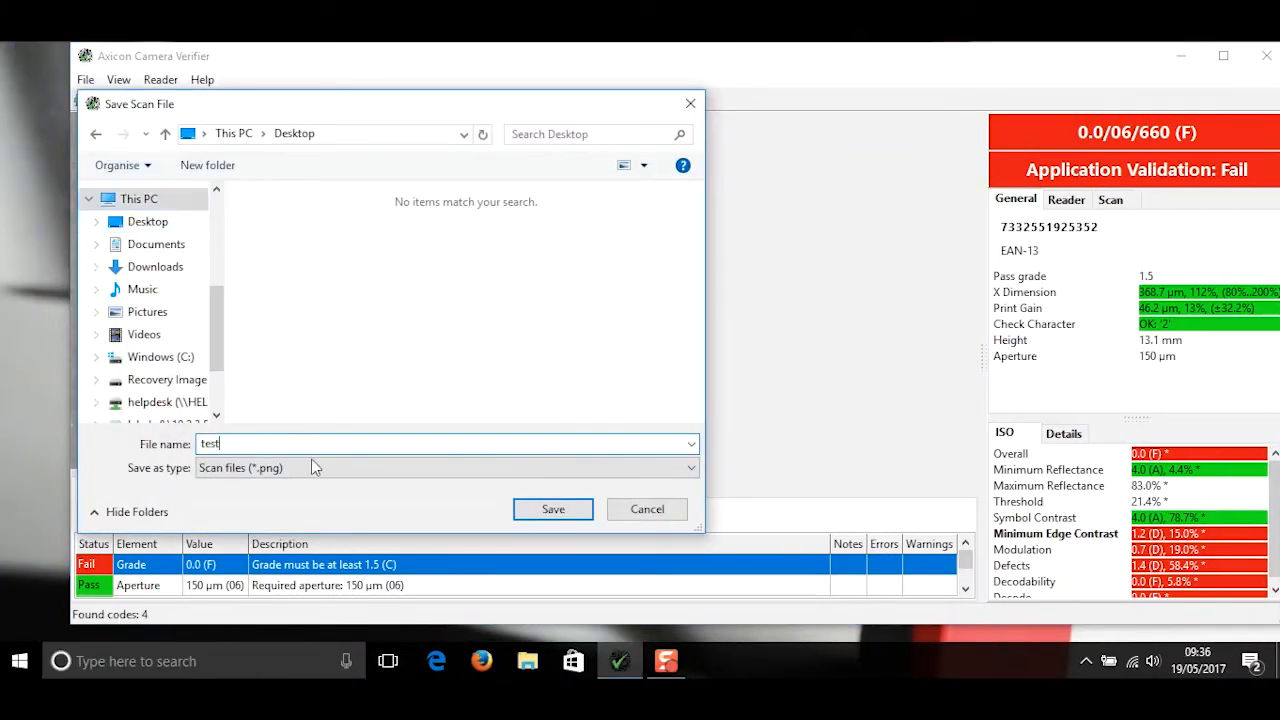
pyautogui.click(552, 509)
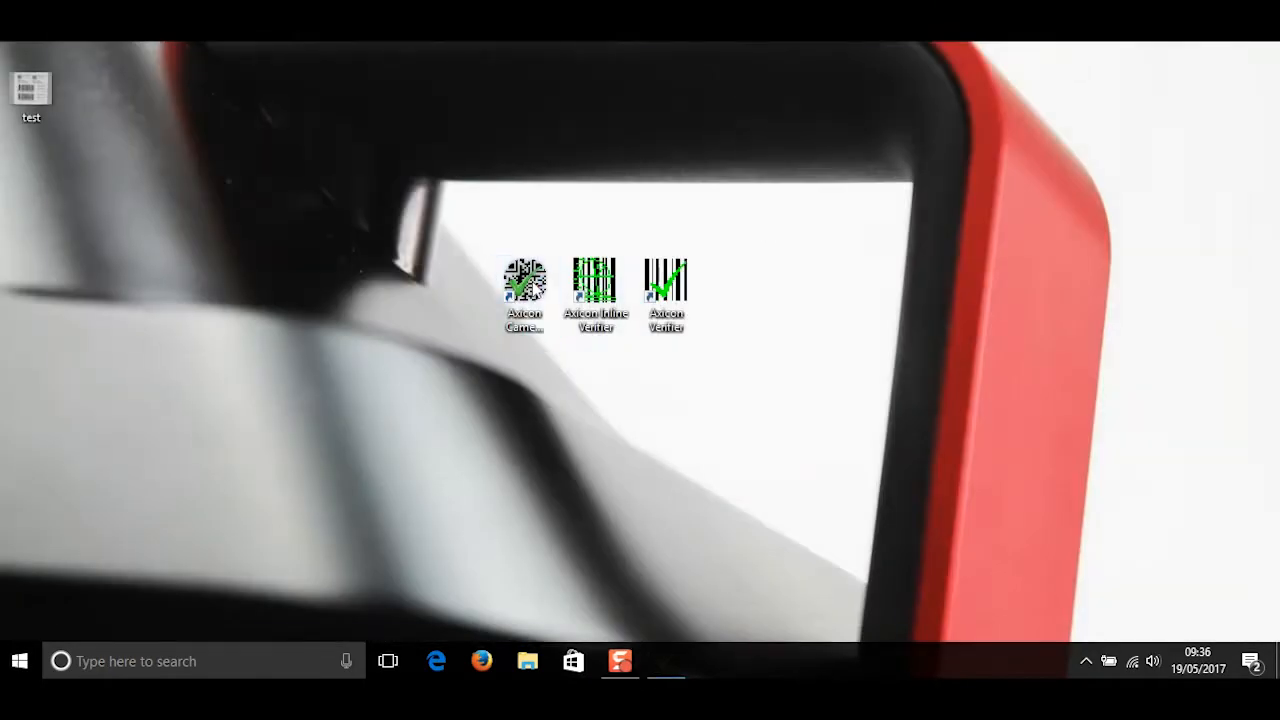
# Relaunch Axicon Camera Verifier and open the 'test' scan from the Desktop.
pyautogui.doubleClick(524, 278)
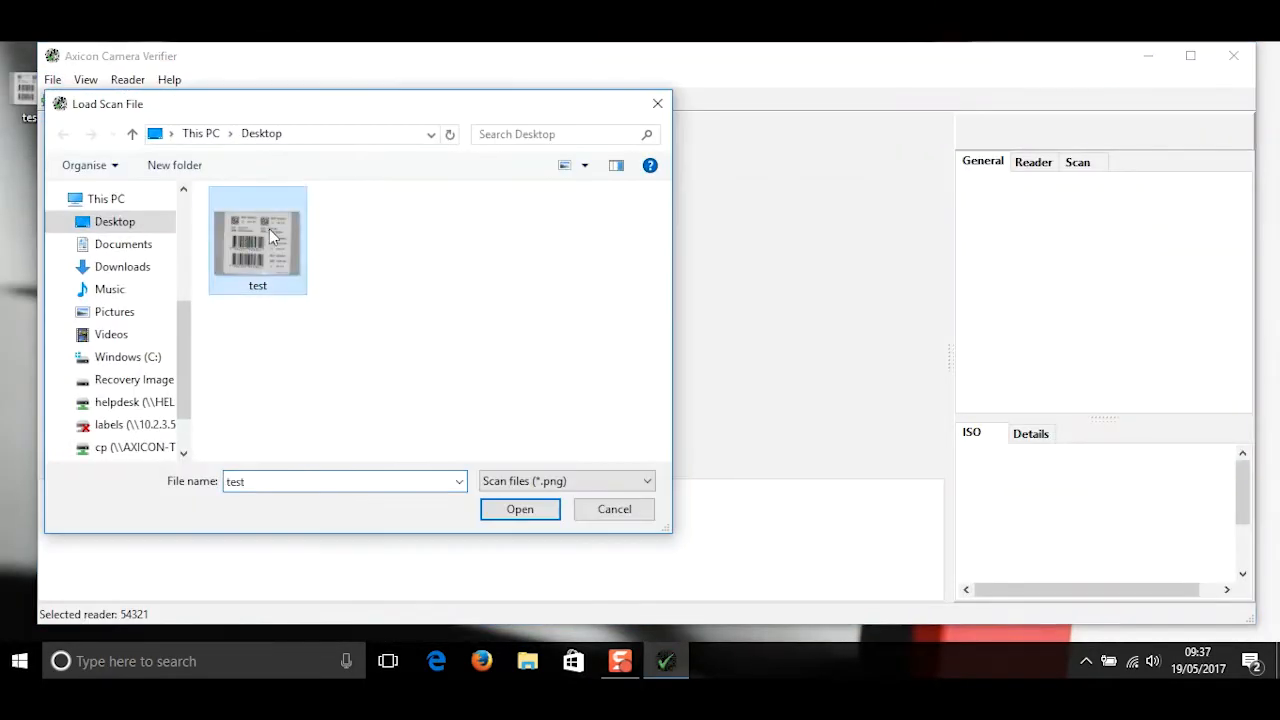
pyautogui.click(519, 509)
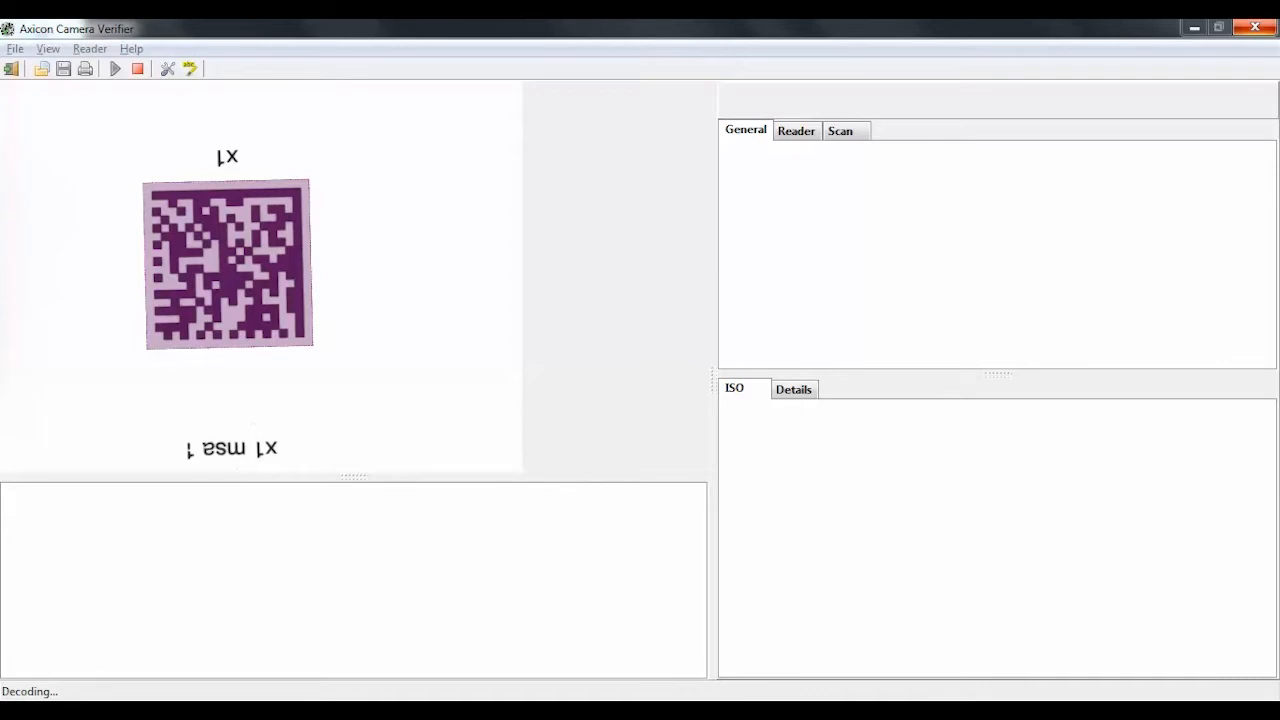
pyautogui.click(115, 68)
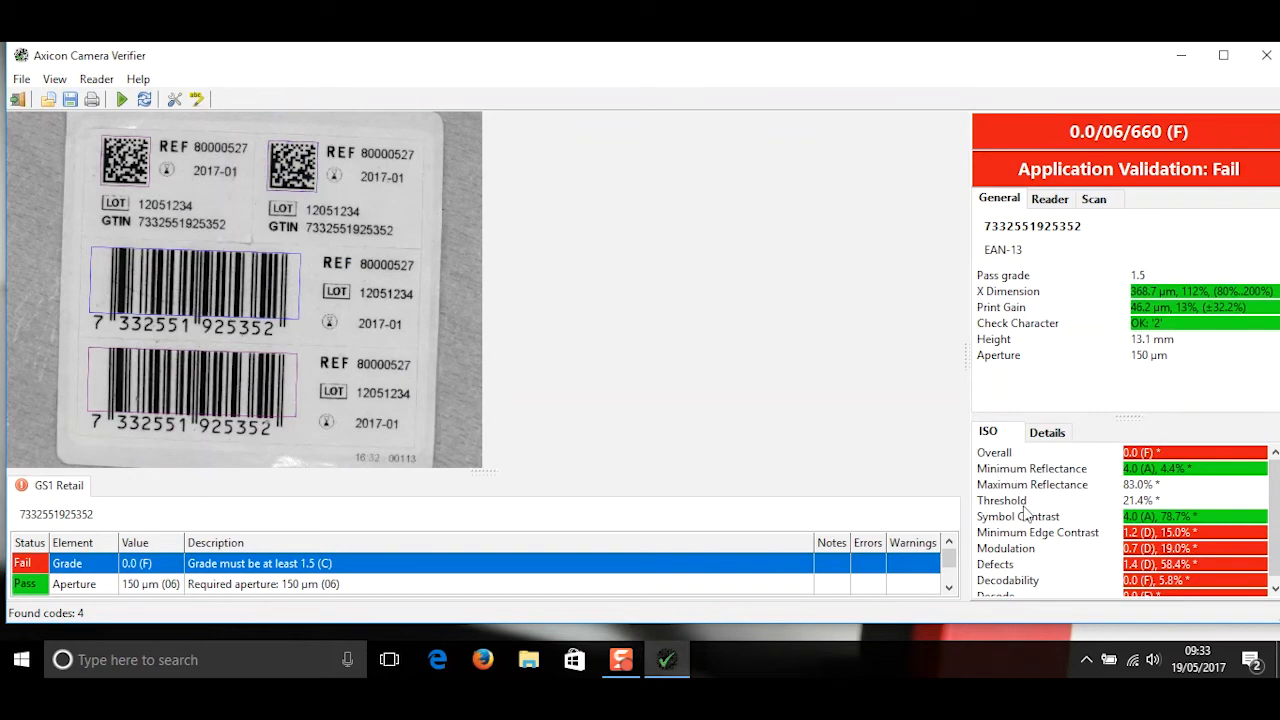
pyautogui.moveTo(205, 285)
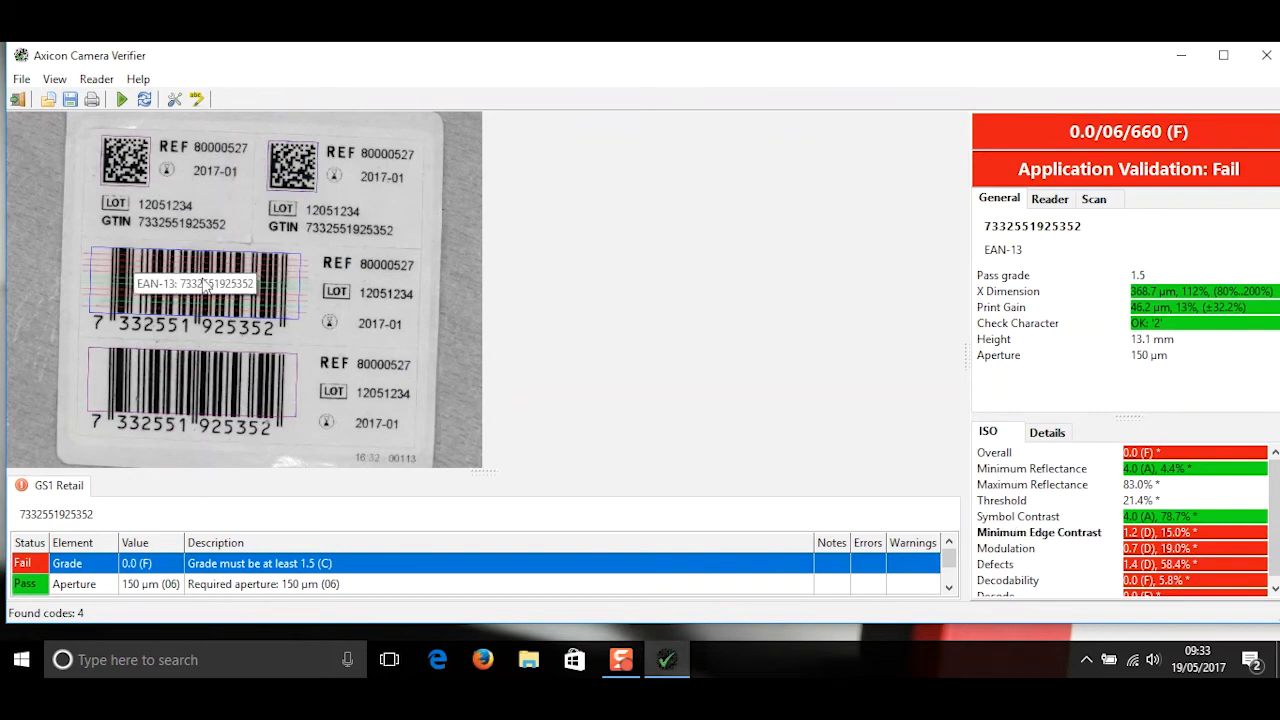